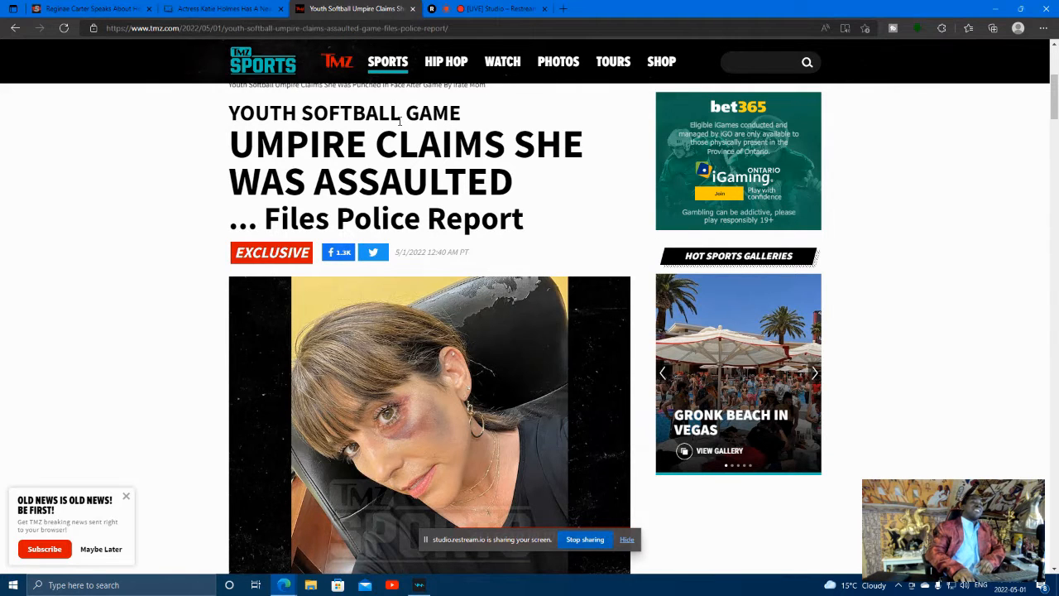
Scroll past the umpire assault headline until the full alleged injury photo is visible
scroll("down", 3)
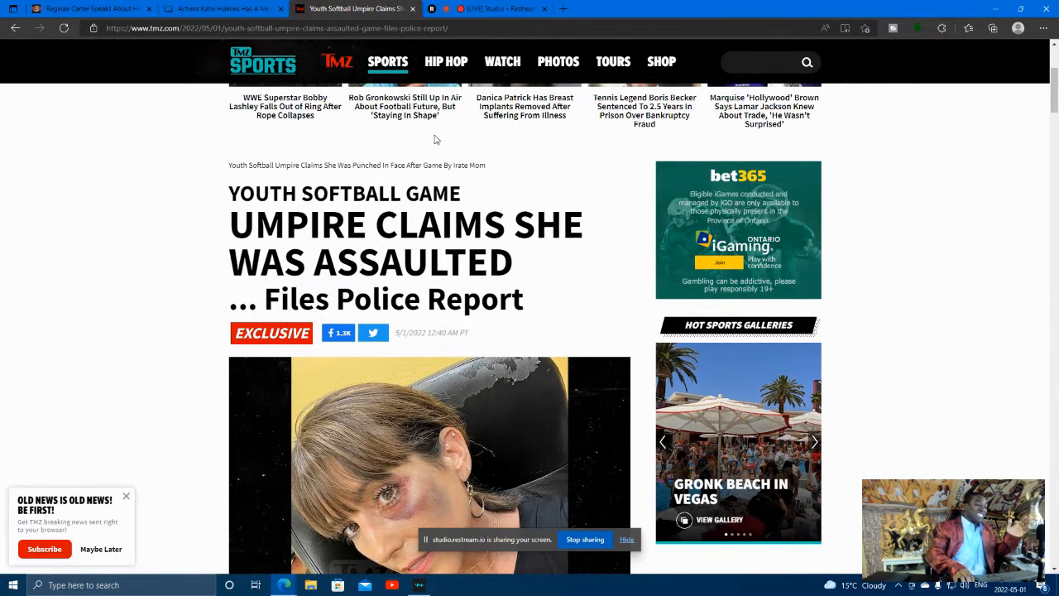
mouse_move(437, 141)
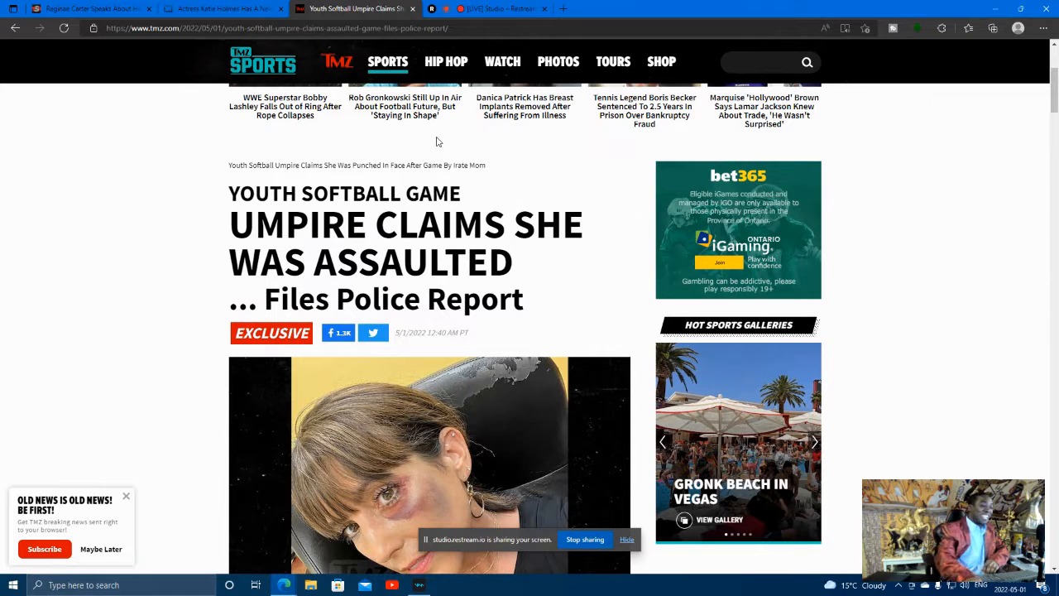
scroll("down", 3)
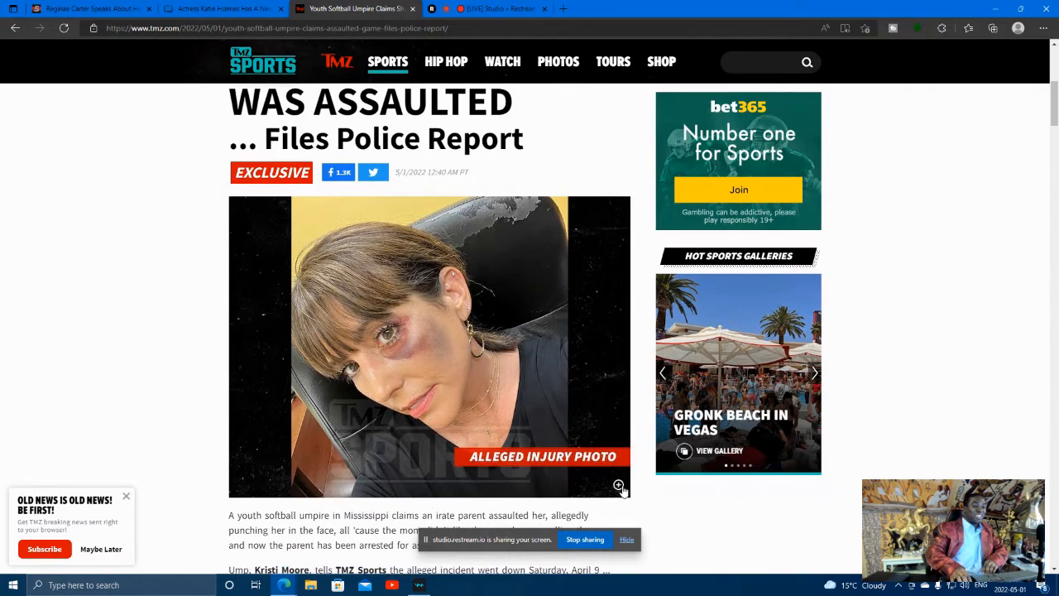
Scroll down through the story paragraphs to the embedded Facebook post screenshot
left_click(619, 485)
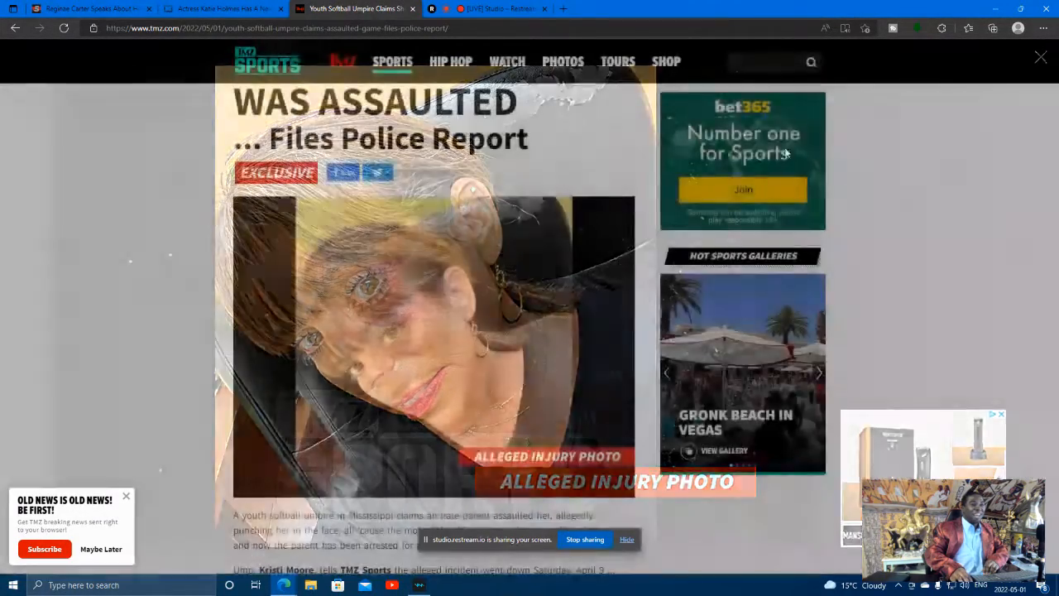
scroll("down", 3)
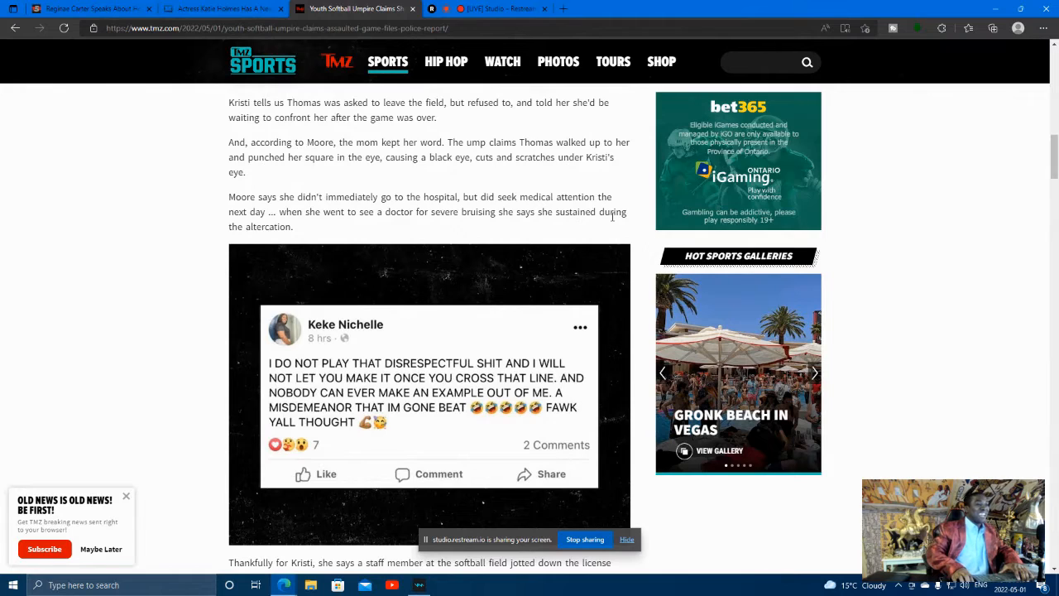
scroll("up", 3)
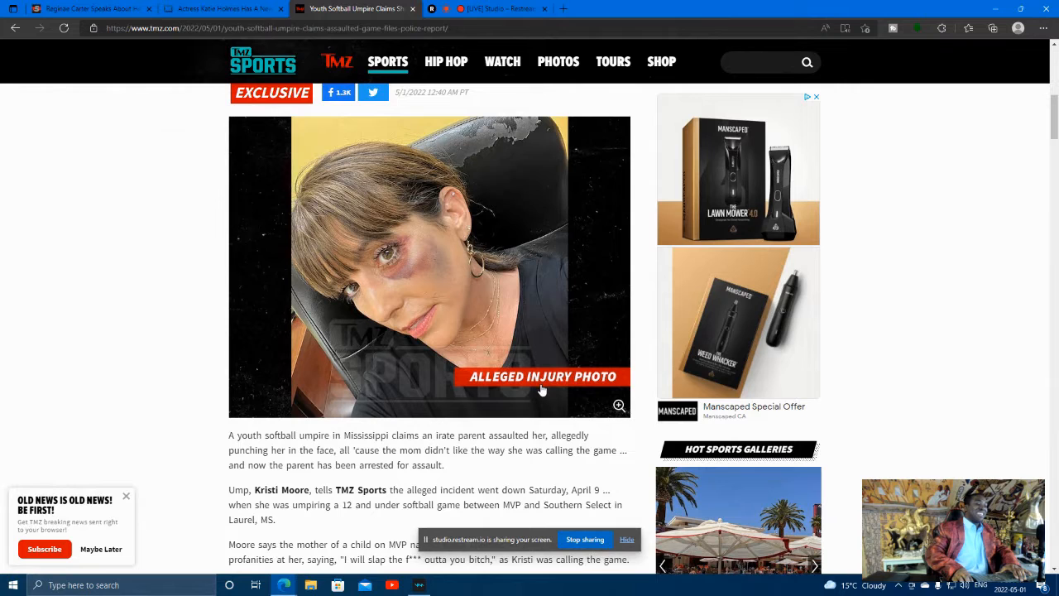
scroll("down", 3)
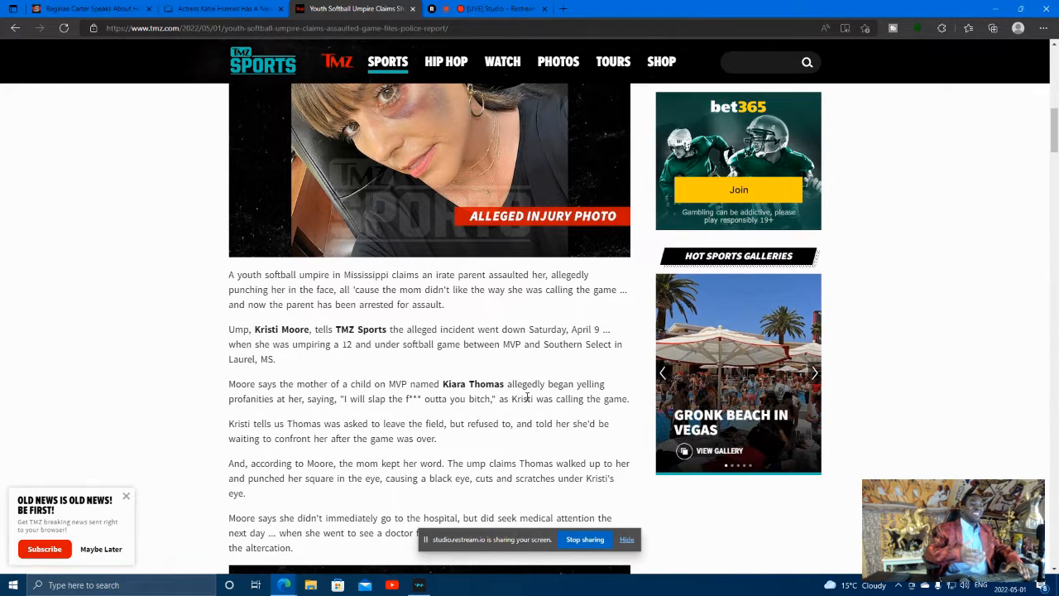
Scroll to the Facebook post screenshot and the paragraphs on the license plate and Thomas's arrest
scroll("down", 3)
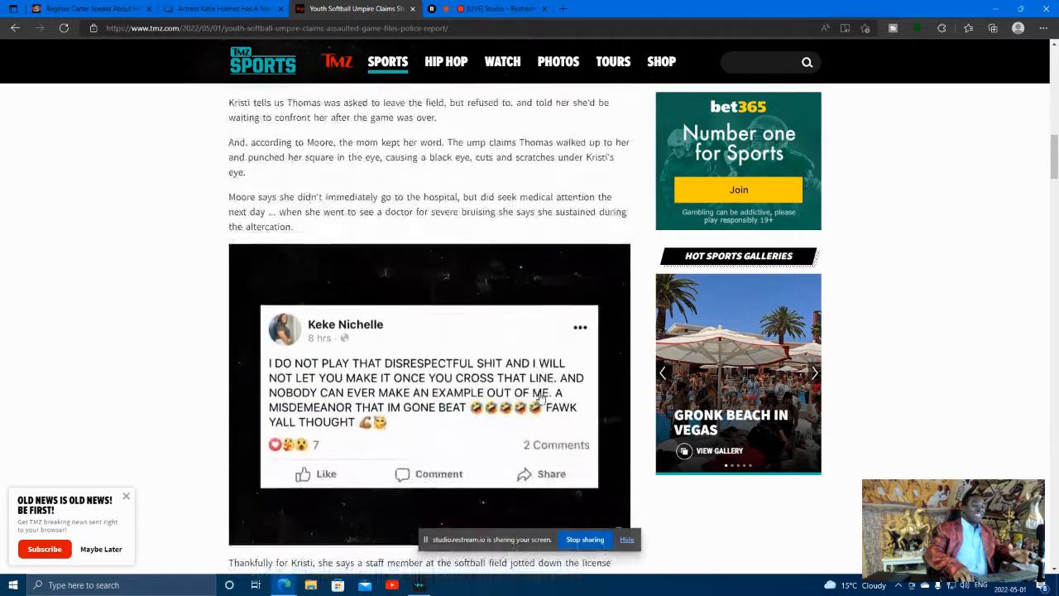
scroll("up", 3)
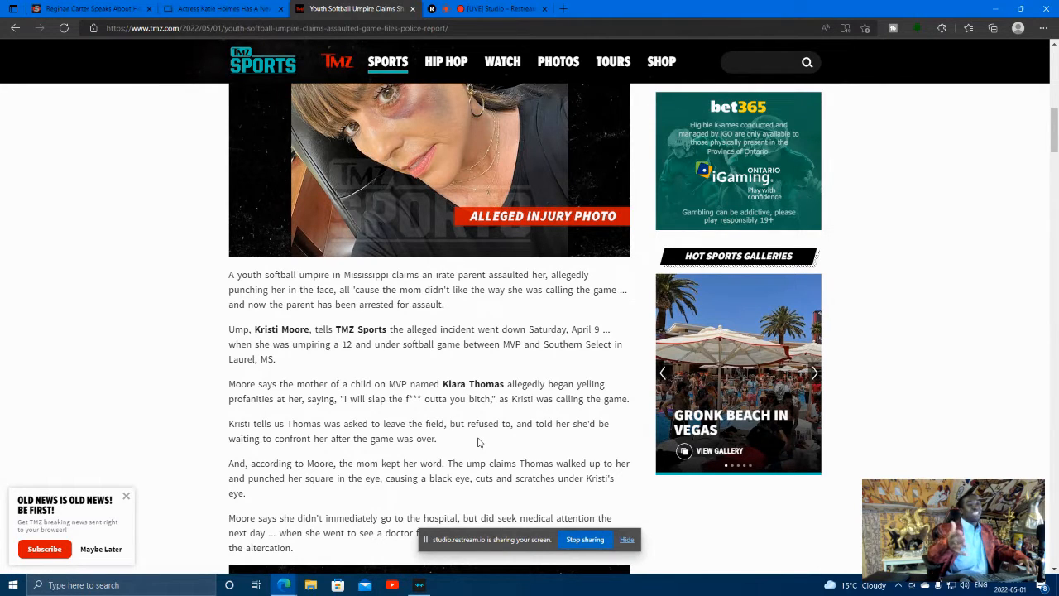
scroll("down", 3)
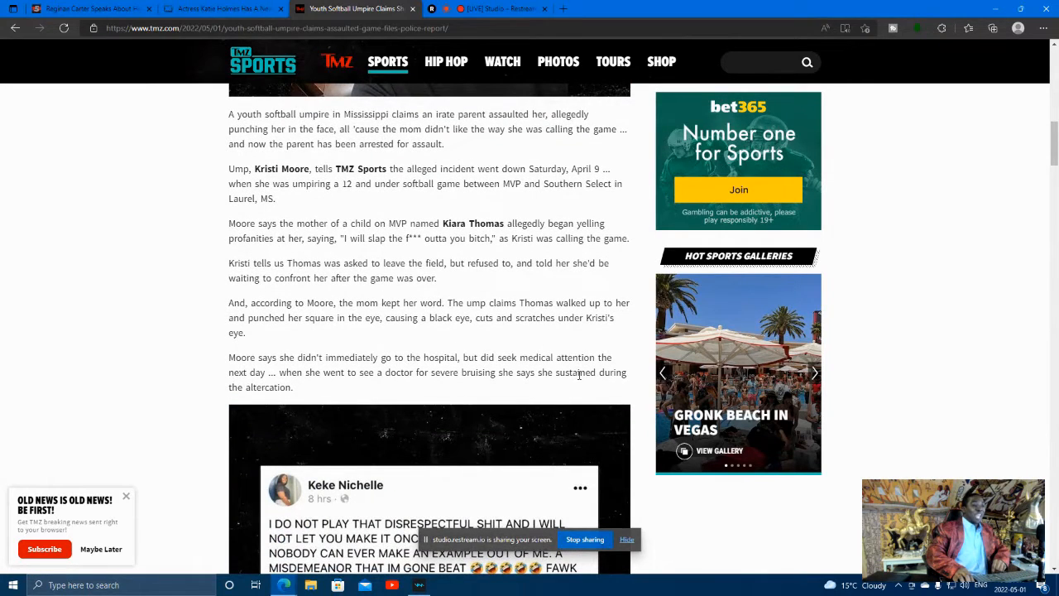
scroll("down", 3)
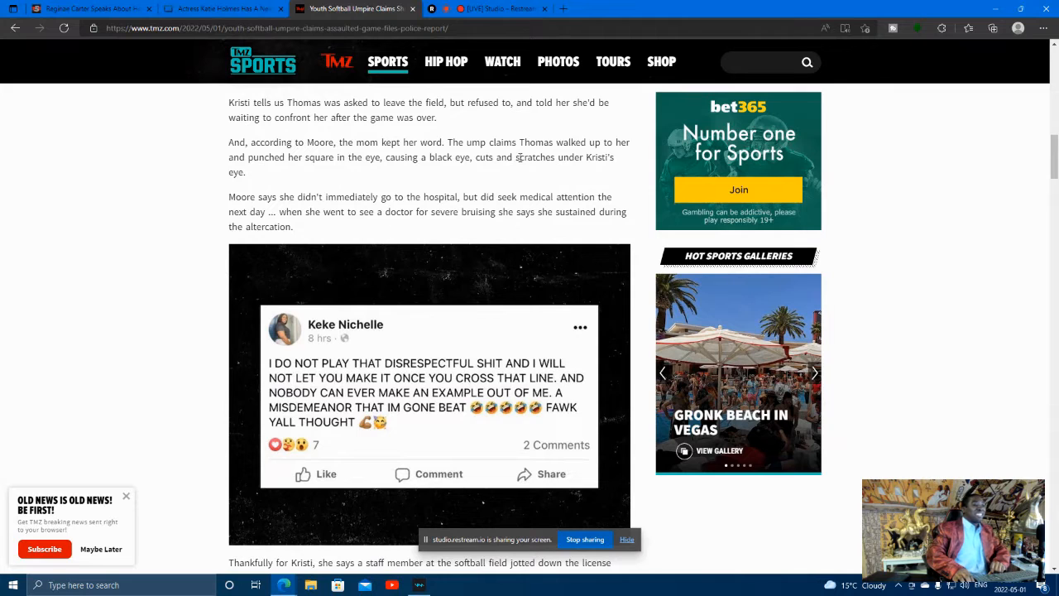
scroll("down", 3)
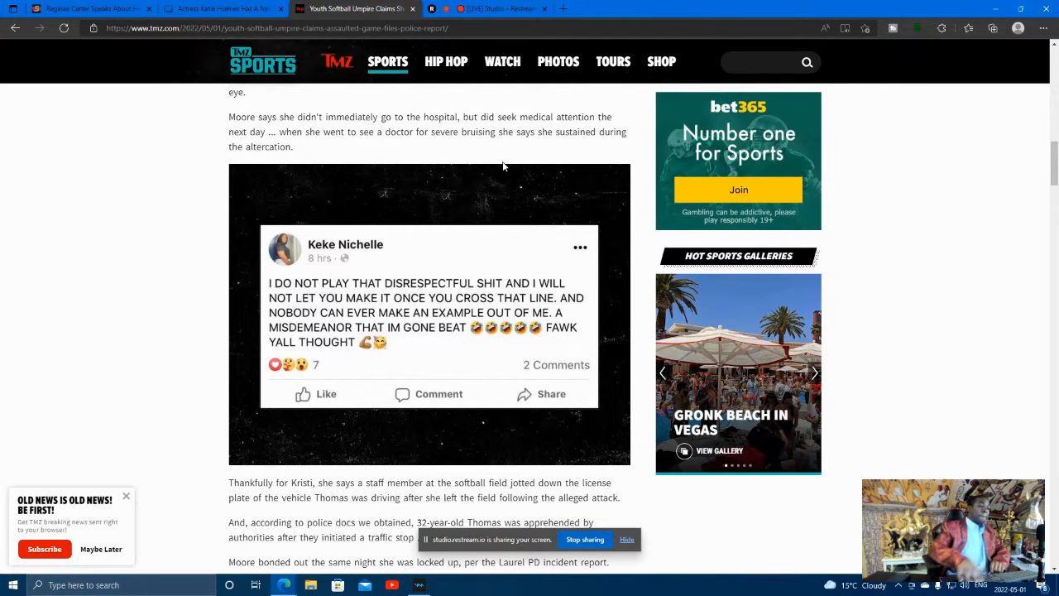
Scroll to the share buttons at the article's end, then back to the Kiara Thomas paragraphs
scroll("down", 3)
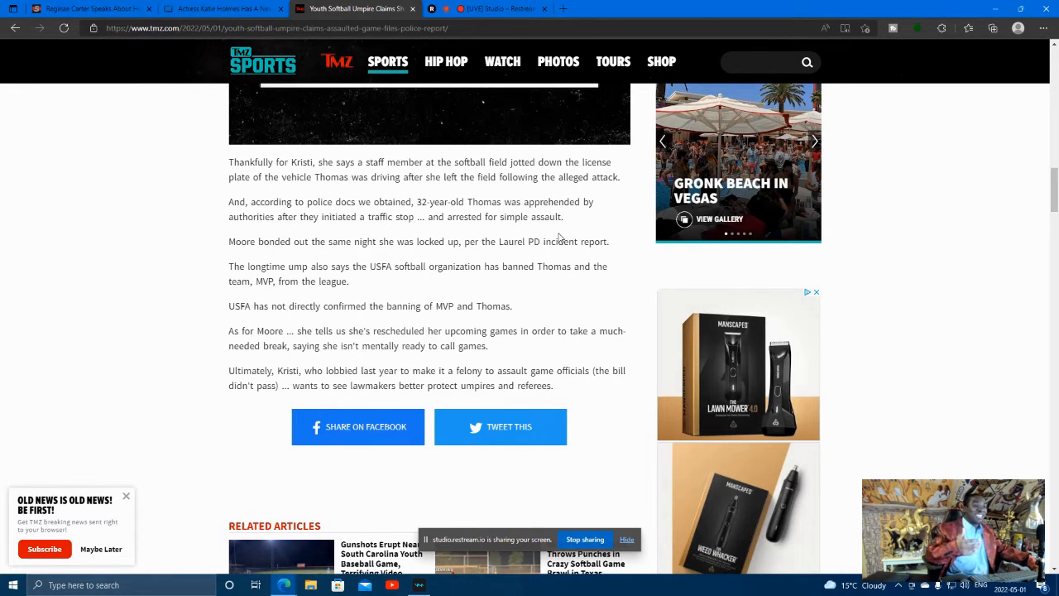
mouse_move(622, 233)
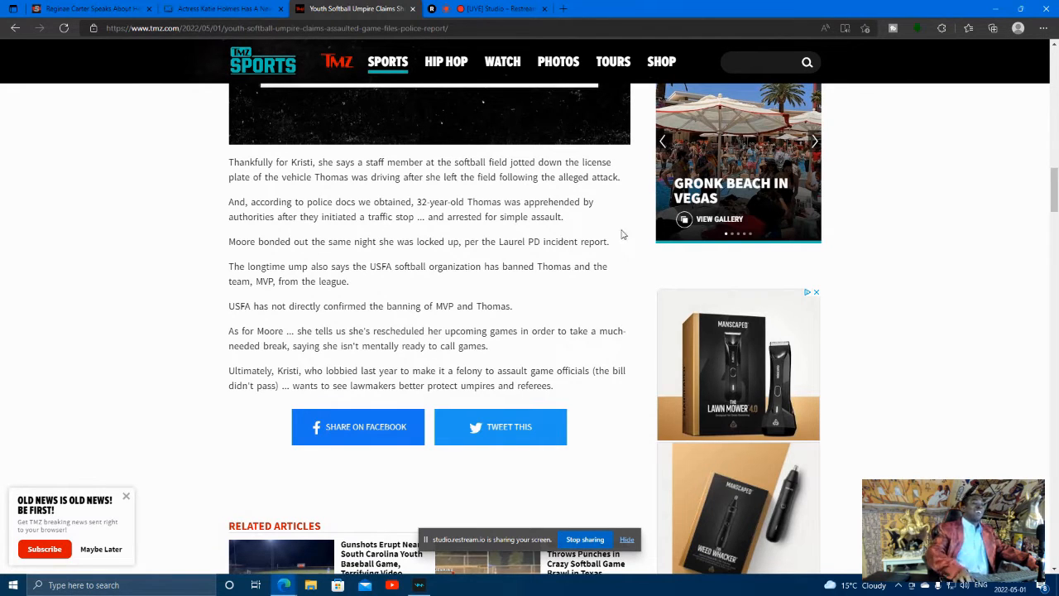
scroll("down", 3)
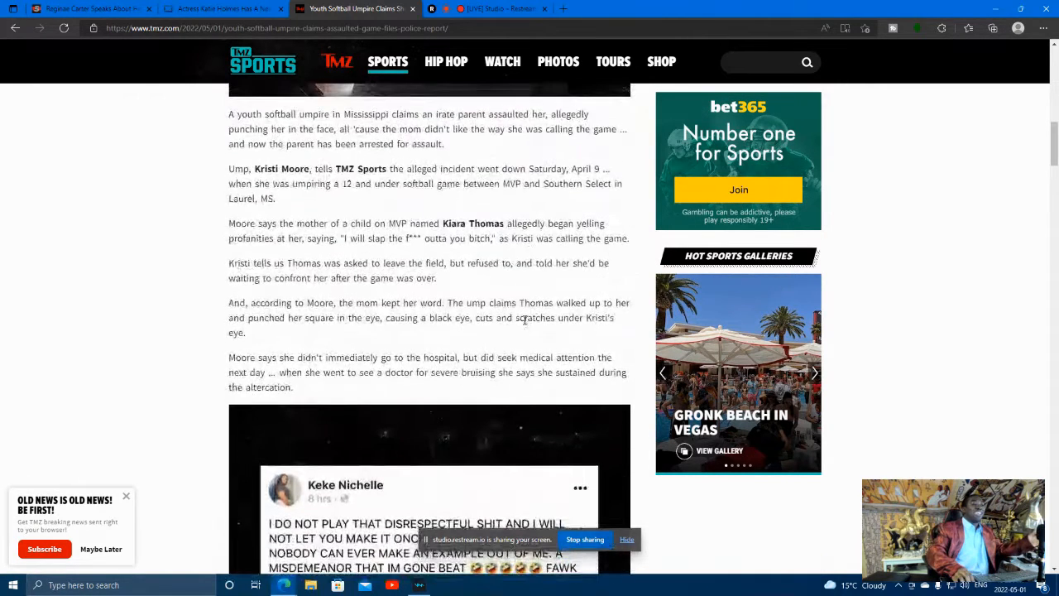
Scroll past the Facebook post and share buttons to the Related Articles list
scroll("down", 3)
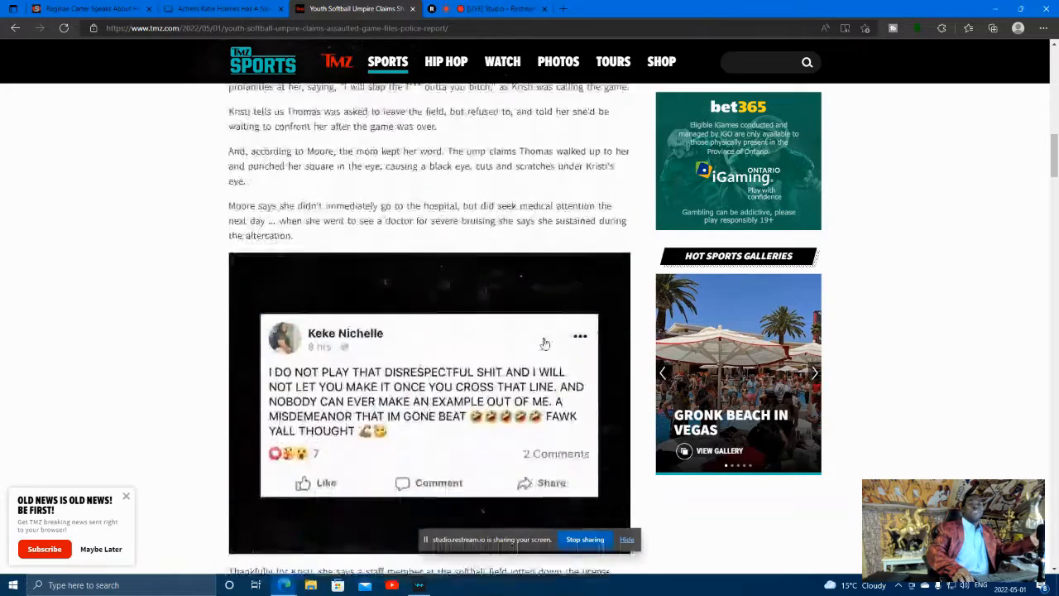
scroll("down", 3)
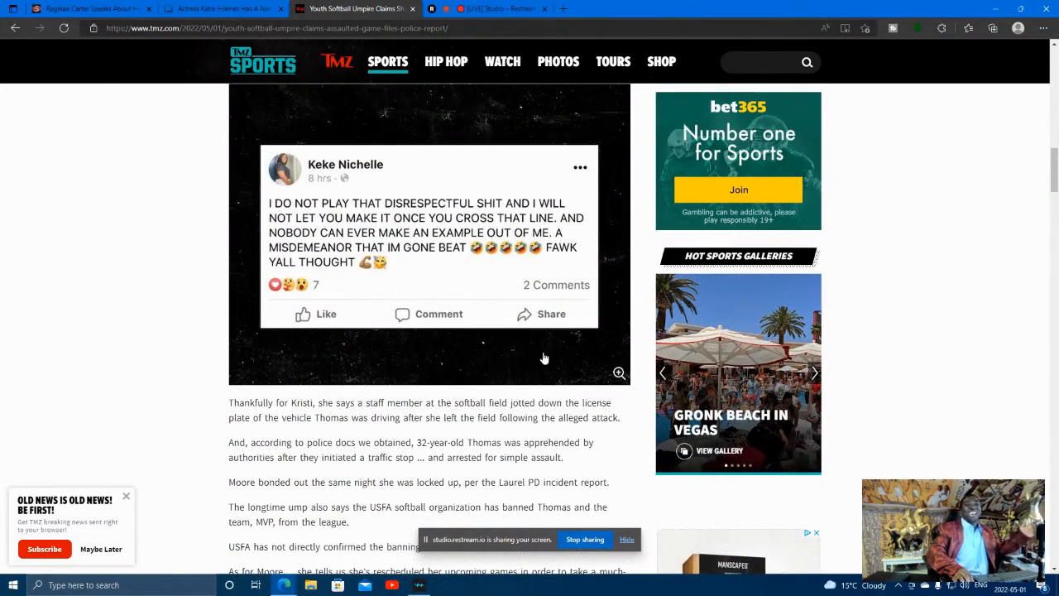
scroll("down", 3)
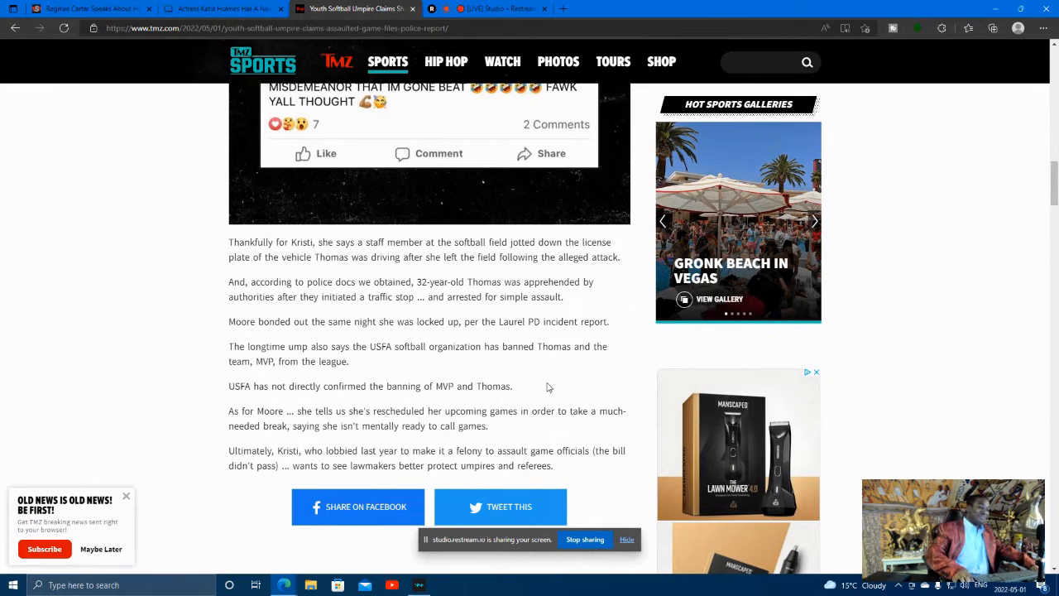
scroll("down", 3)
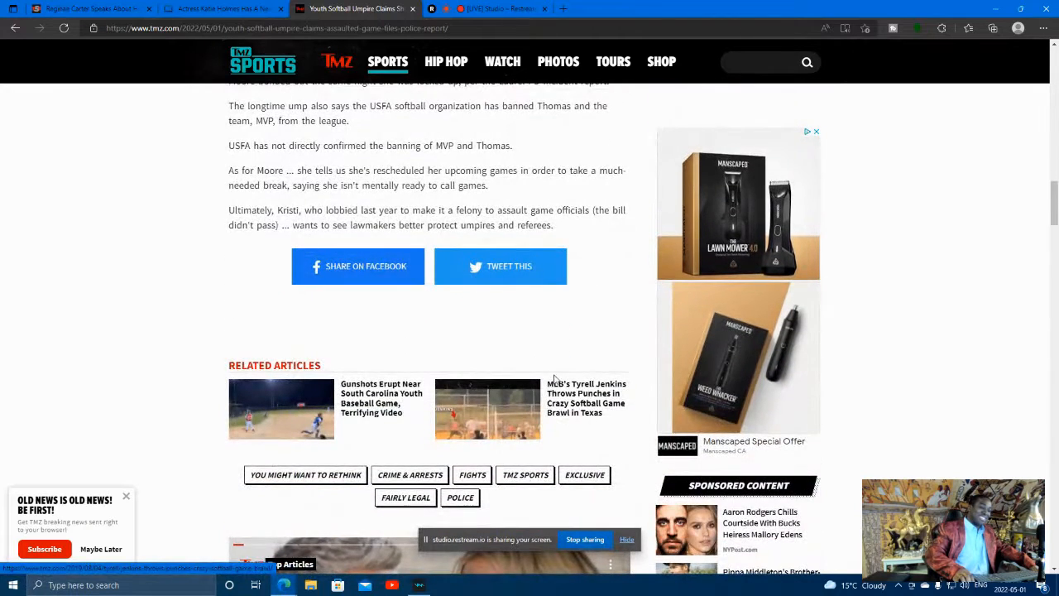